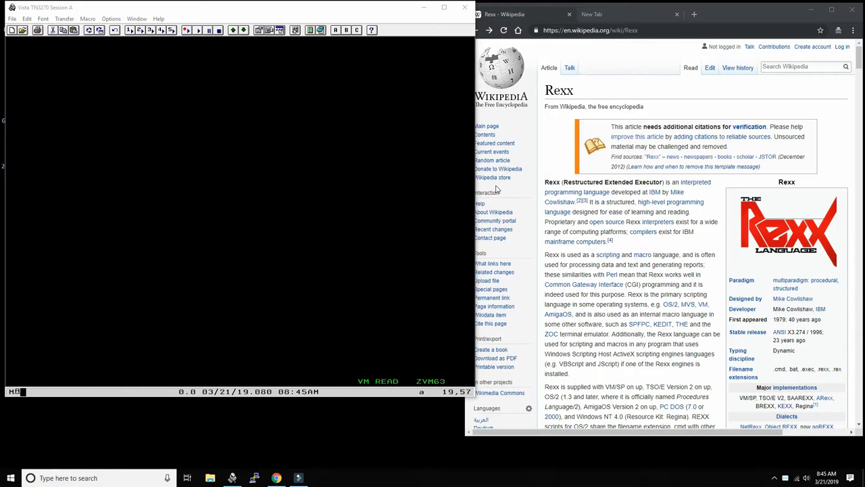
pyautogui.moveTo(643, 231)
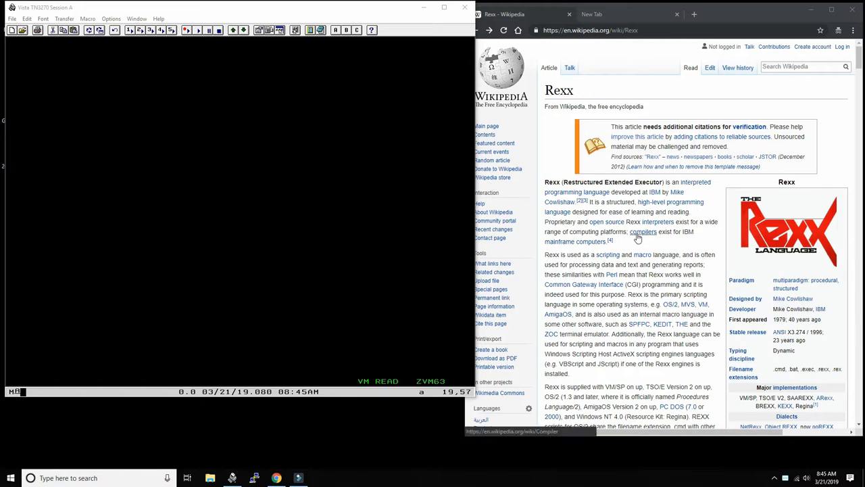
pyautogui.moveTo(643, 232)
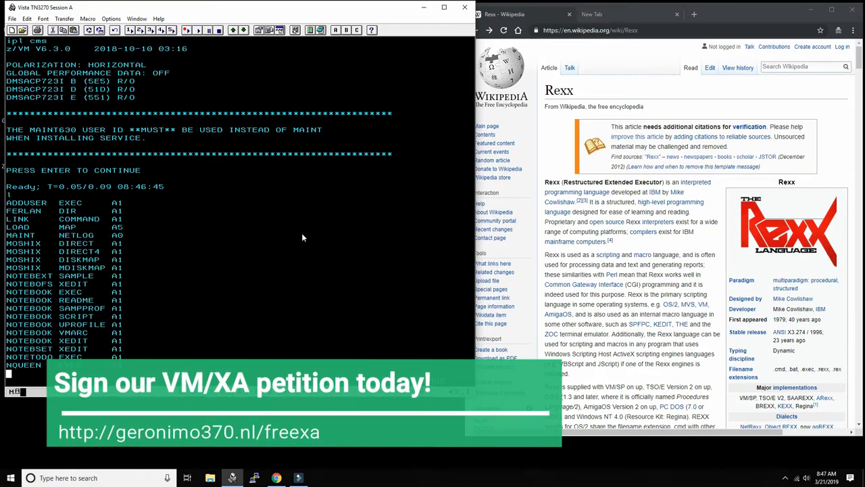
# - Show the rest of the file listing and enter SET FULLSCREEN ON for fullscreen CMS
pyautogui.press('Return')
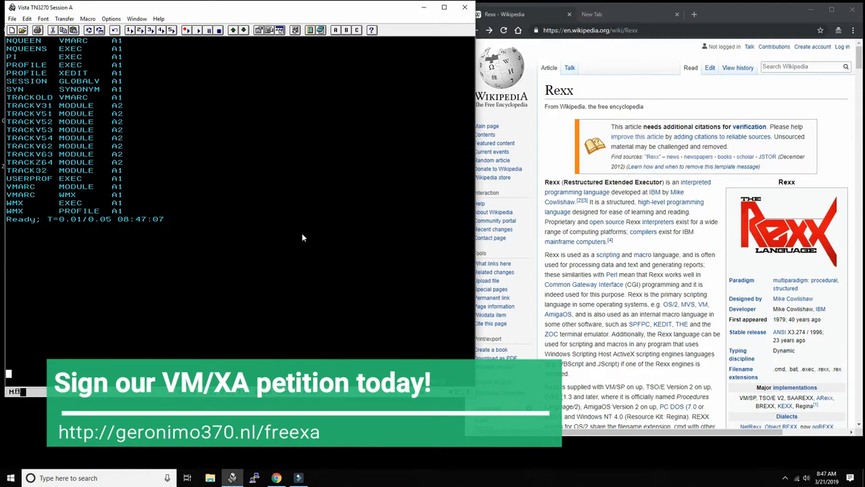
pyautogui.write('set ful')
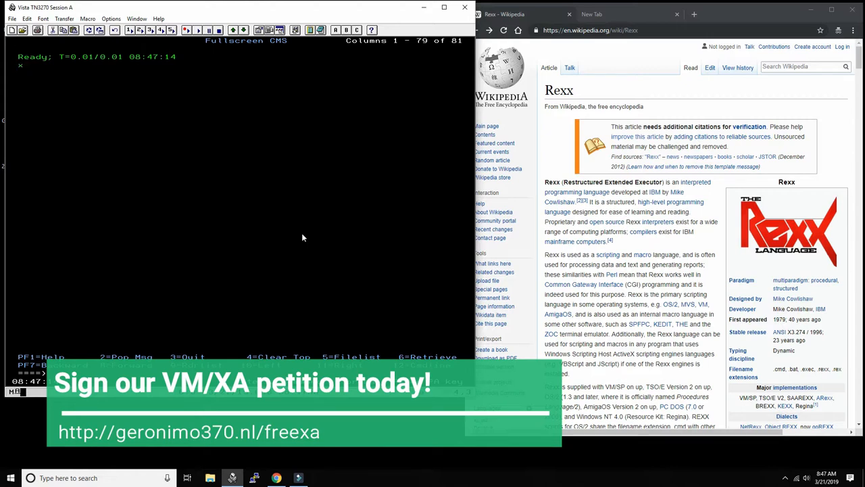
# - Type the XEDIT command X HELLO EXEC A on the command line
pyautogui.click(25, 65)
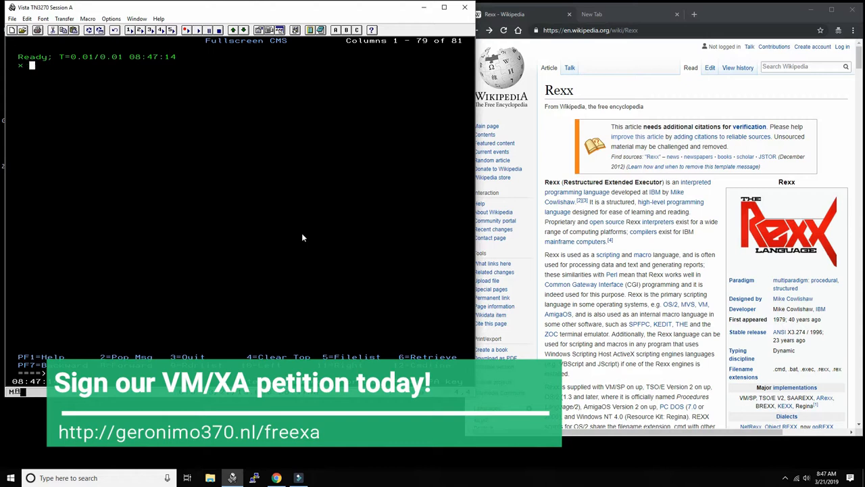
pyautogui.write('hello rexx')
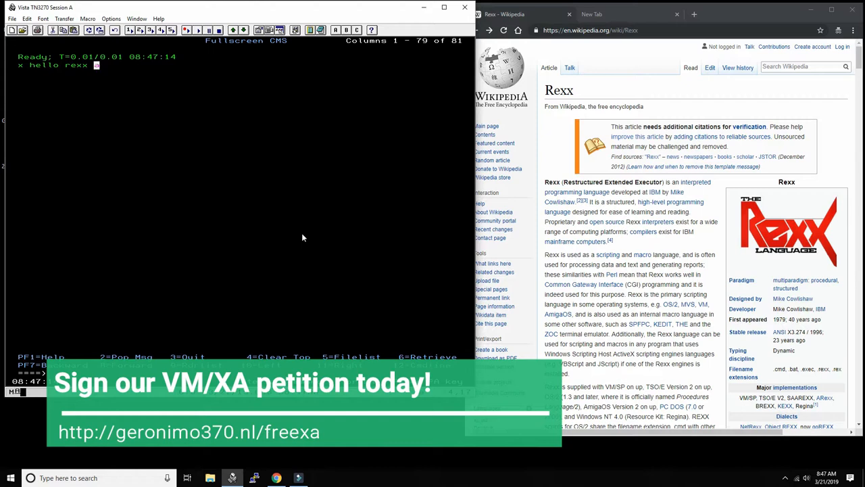
pyautogui.write('a')
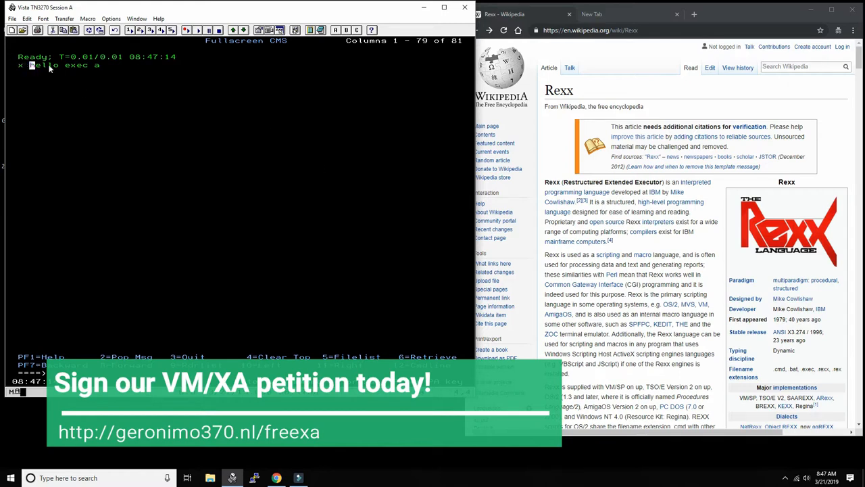
pyautogui.moveTo(102, 74)
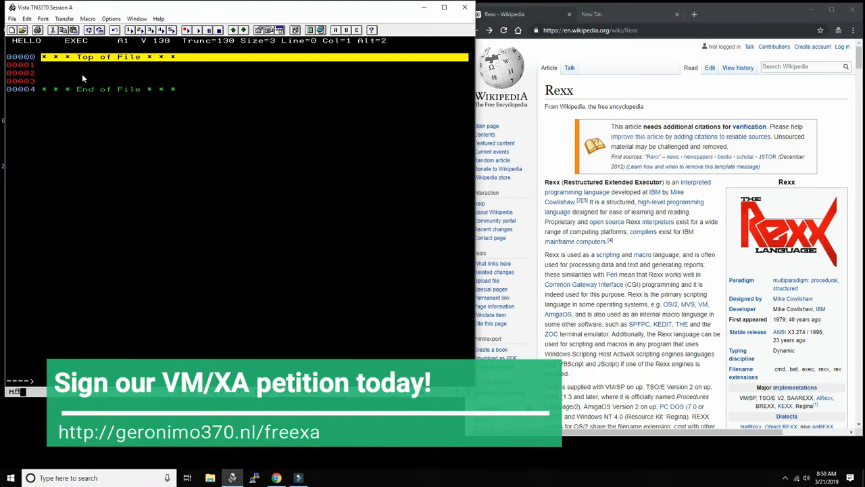
# - Type the REXX comment line 'this is a hello world program for youtube moshix channel'
pyautogui.write('/*')
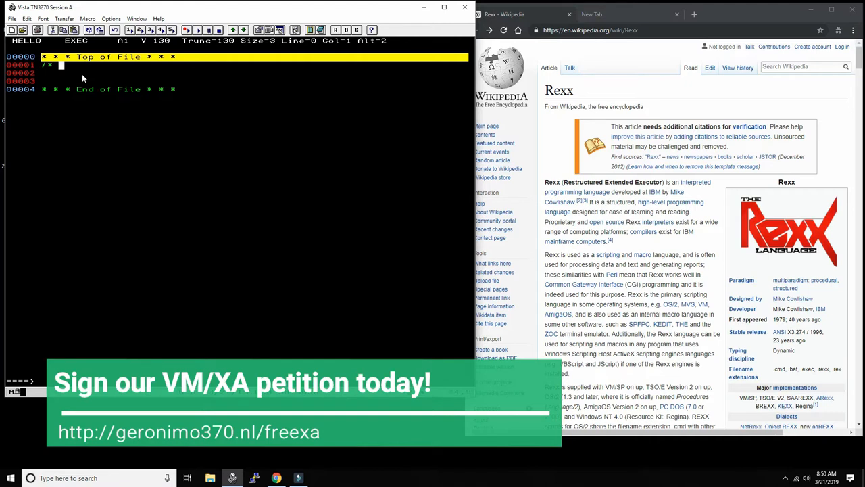
pyautogui.write('REXX')
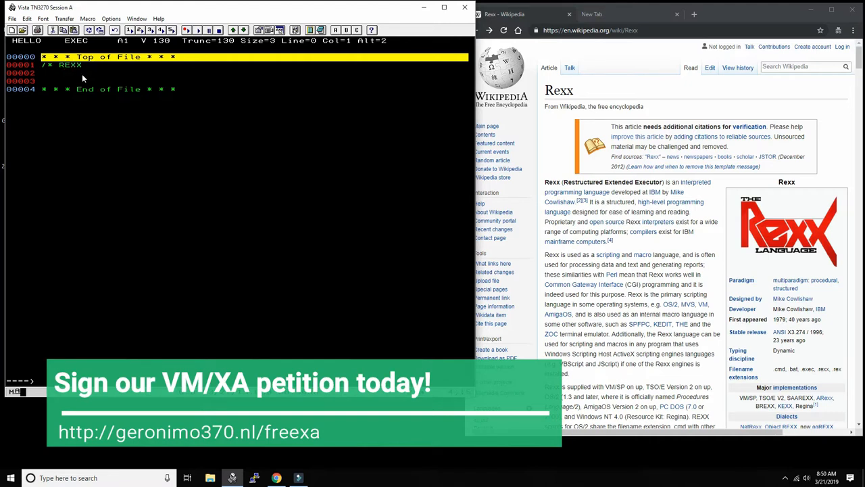
pyautogui.write('this')
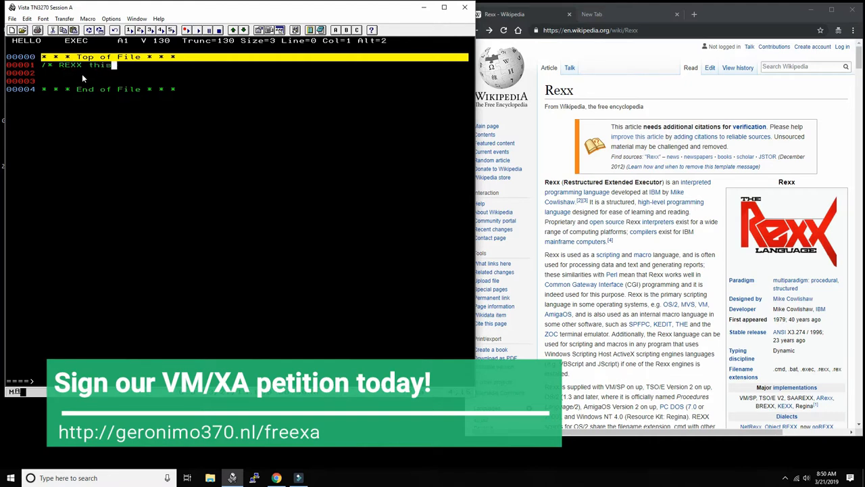
pyautogui.write('is a hello')
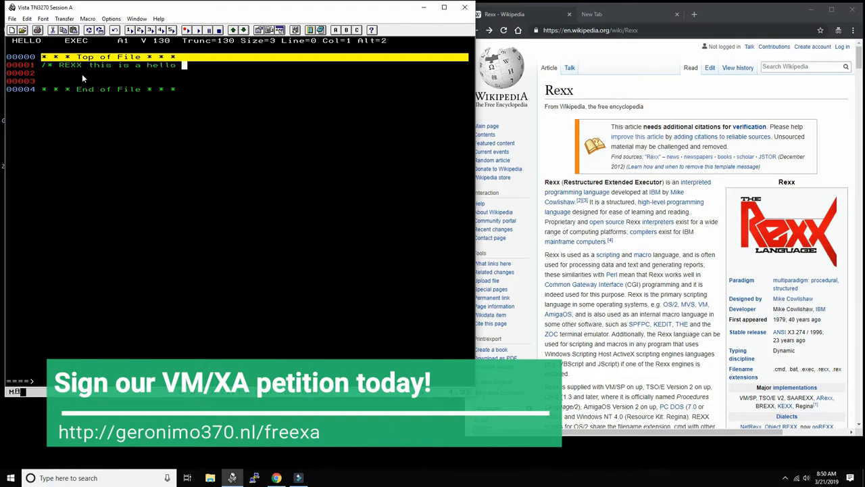
pyautogui.write('world rc')
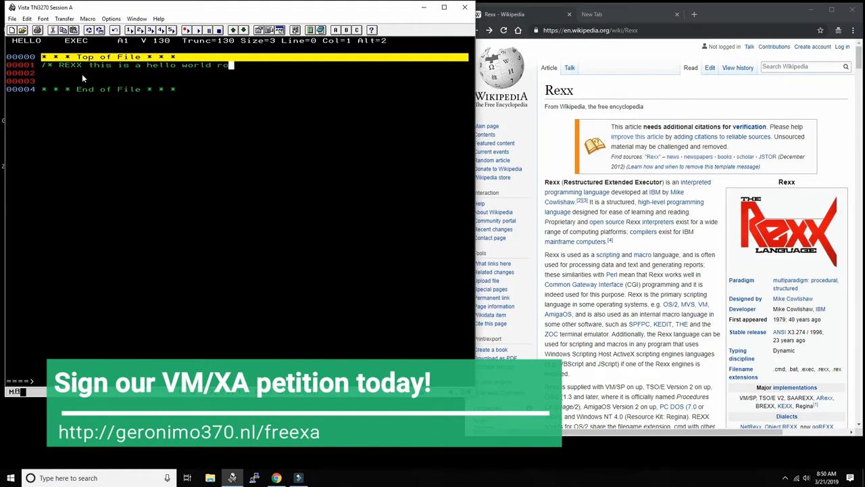
pyautogui.write('pgralm')
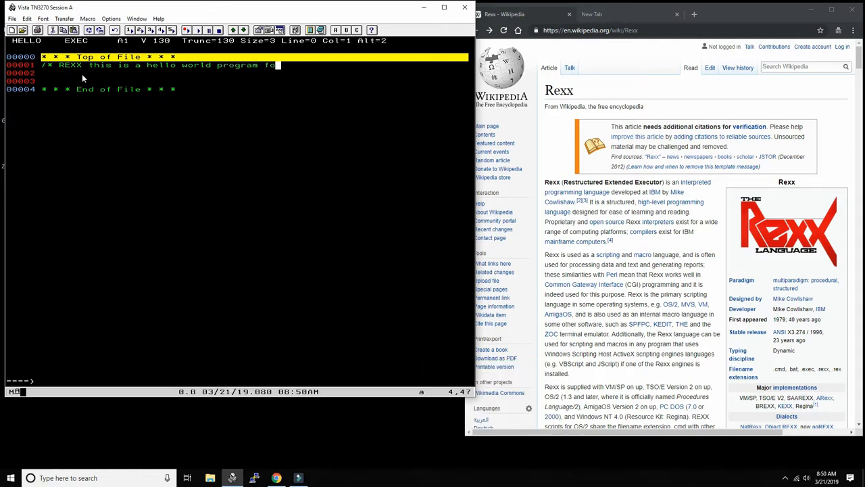
pyautogui.write('for youtube')
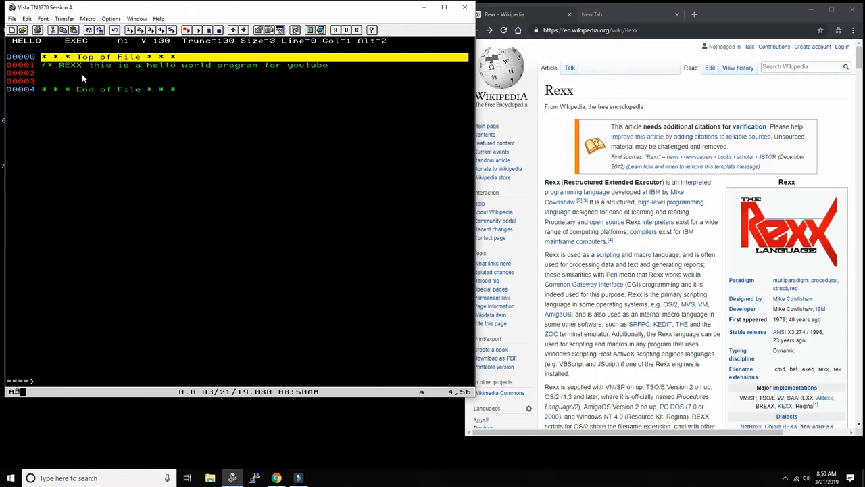
pyautogui.write('moshix channel */')
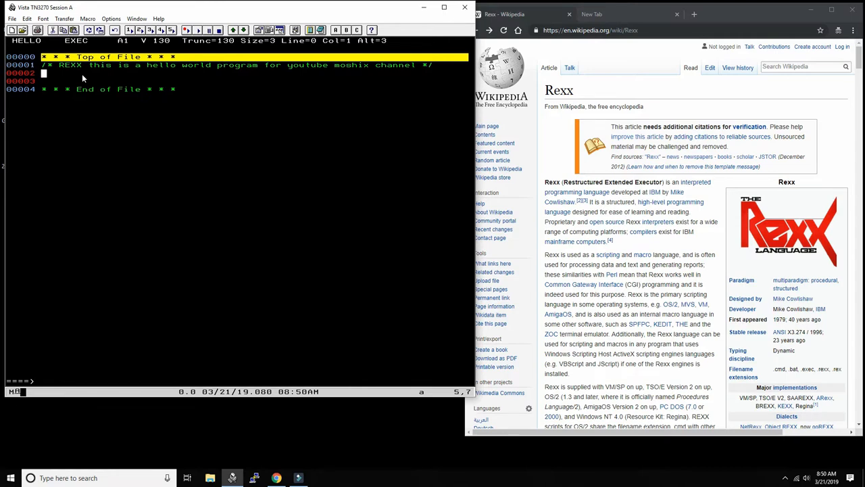
# - Add the say 'hello, world!' line and exit back to the CMS prompt
pyautogui.write("say 'hel")
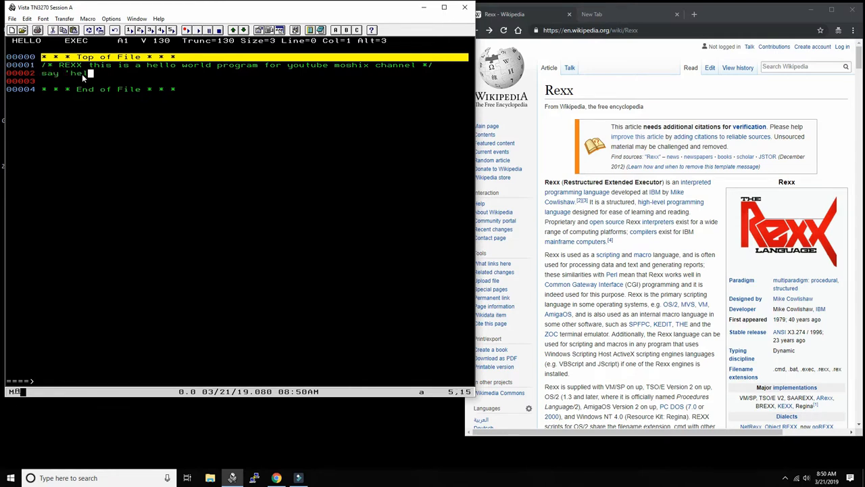
pyautogui.write('lo,wor')
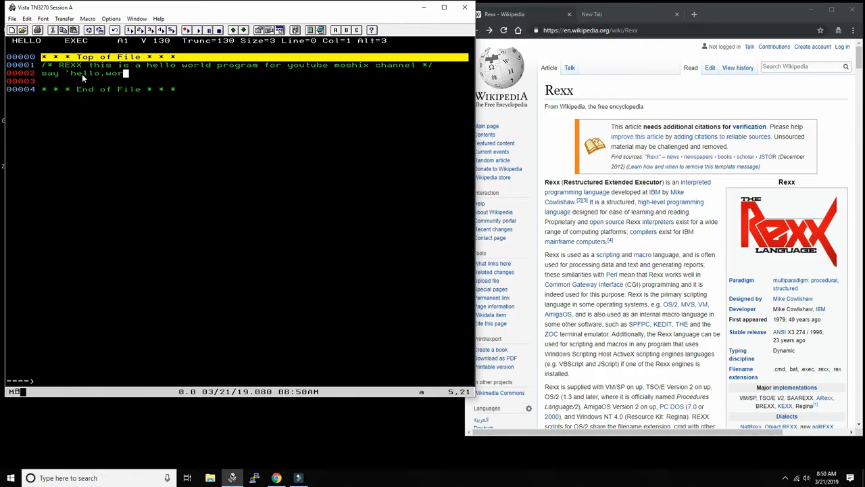
pyautogui.write('ld!')
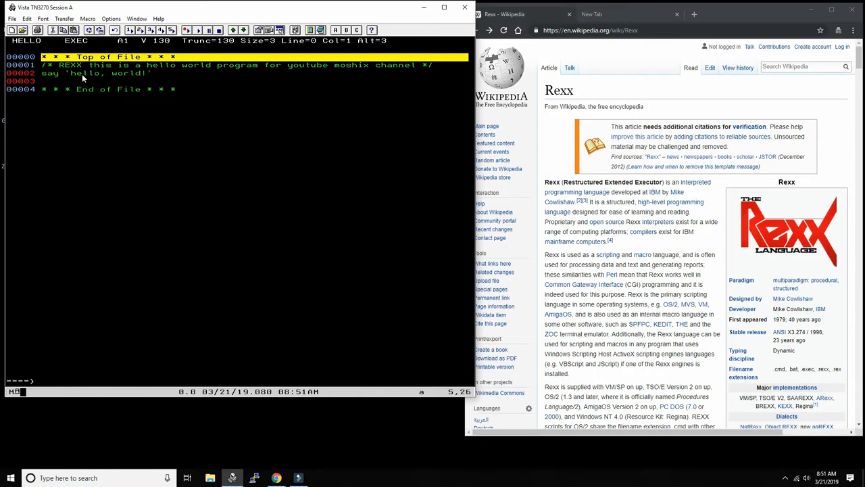
pyautogui.write('exit')
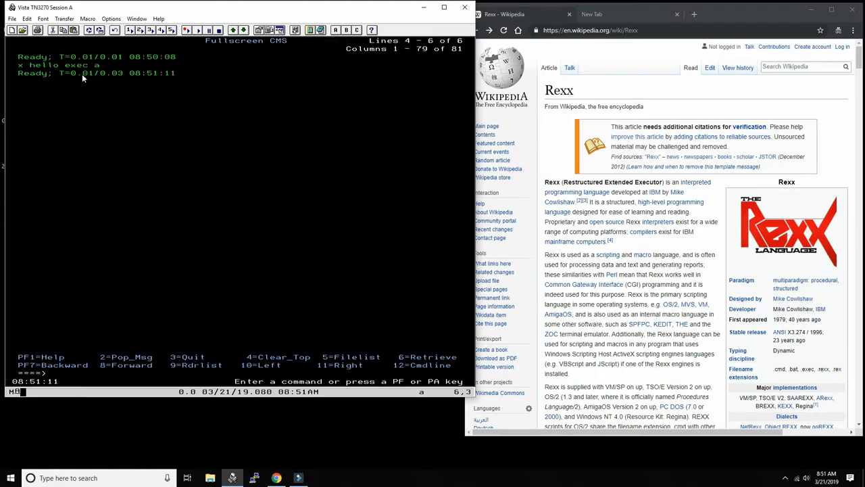
# - Run EXEC HELLO to print hello, world!, then list the A disk with FILELIST
pyautogui.write('exec')
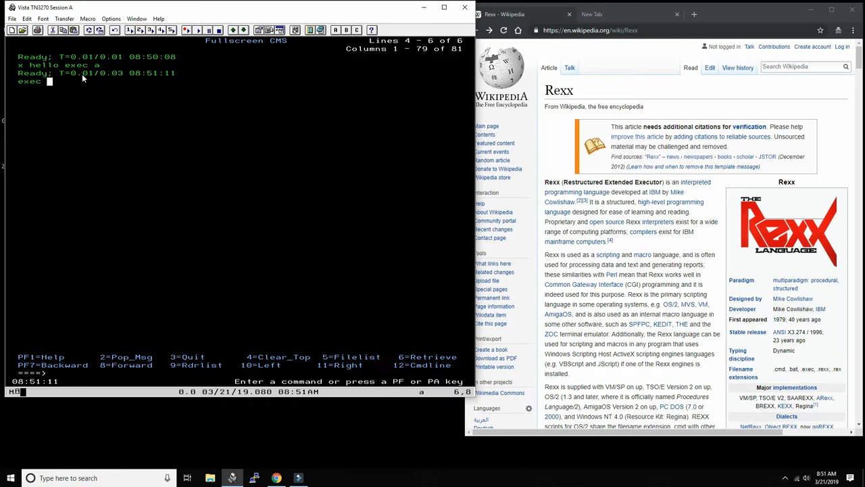
pyautogui.write('hello')
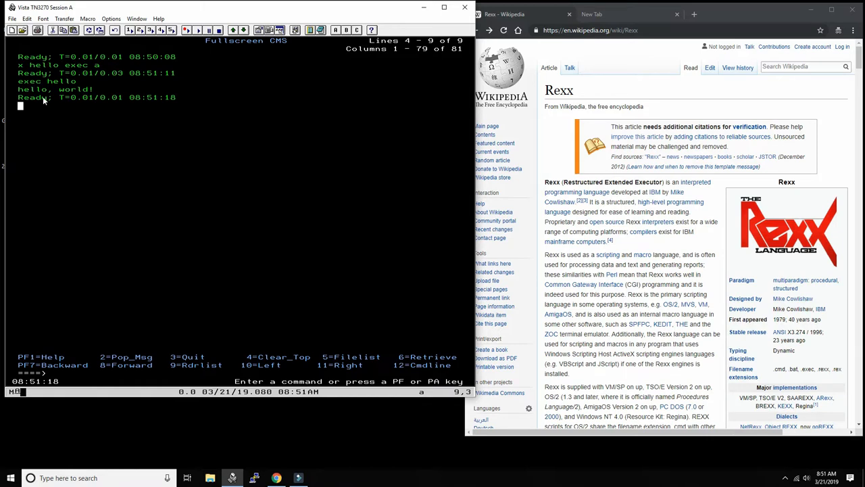
pyautogui.write('filelis')
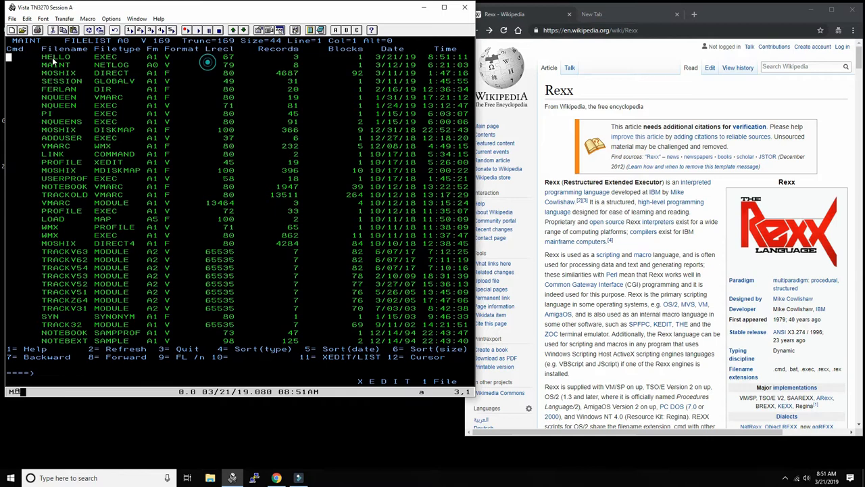
# - Run HELLO EXEC from the file list and return to the CMS Ready prompt
pyautogui.write('exec')
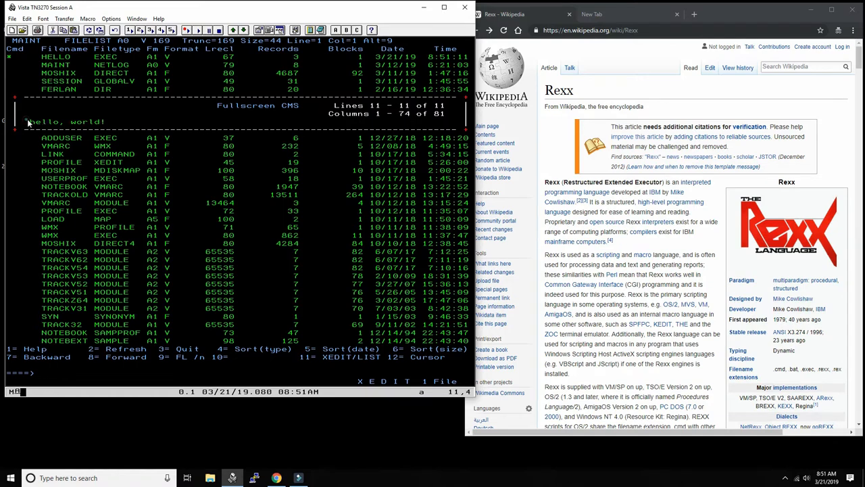
pyautogui.click(119, 121)
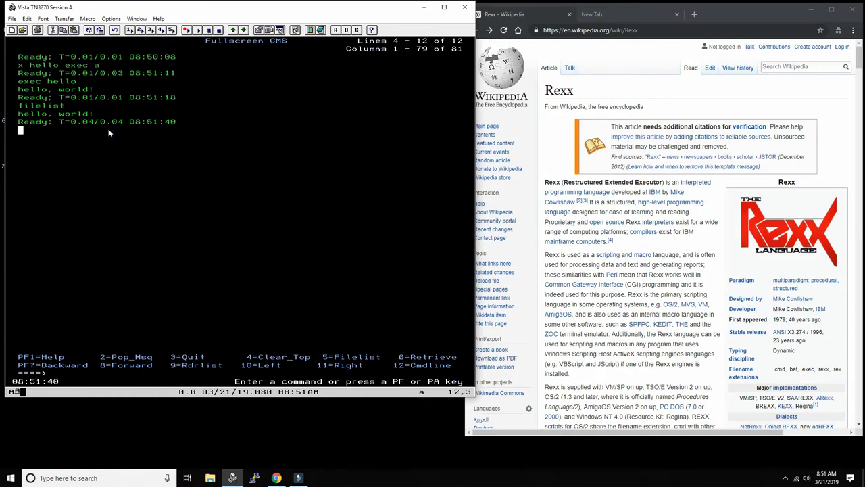
pyautogui.write('x')
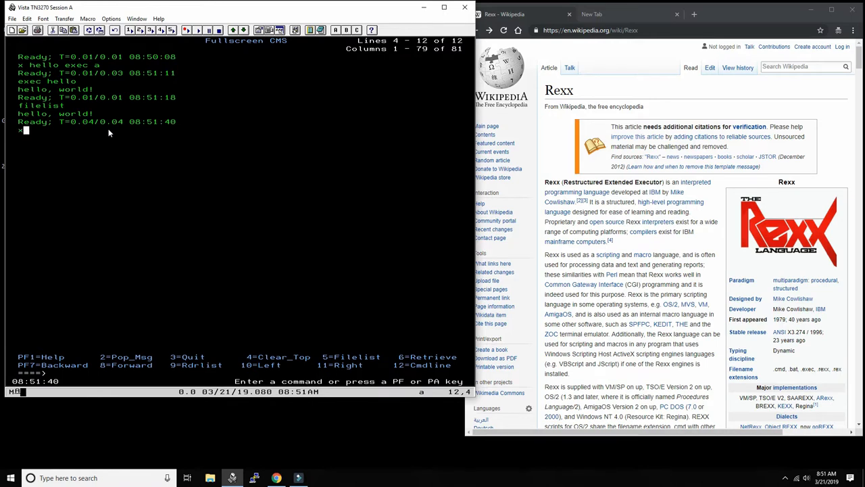
pyautogui.write('hello exec a')
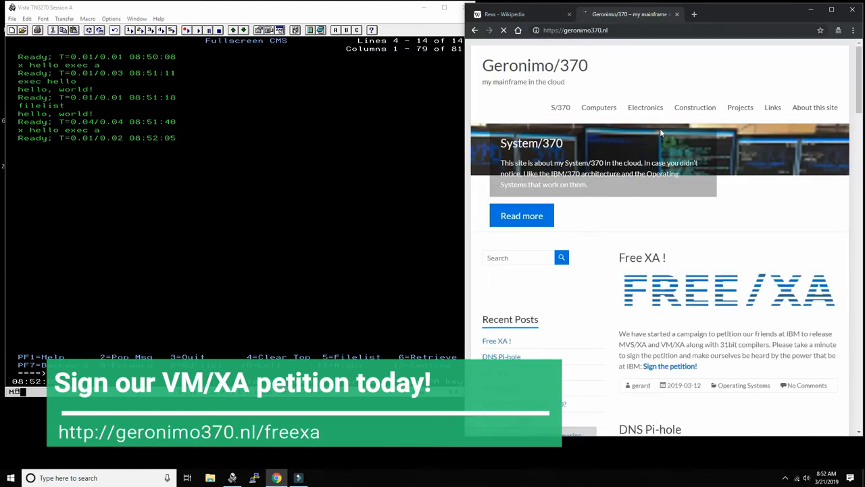
# - Open the Free XA! petition page from geronimo370.nl in a new tab
pyautogui.scroll(-3)
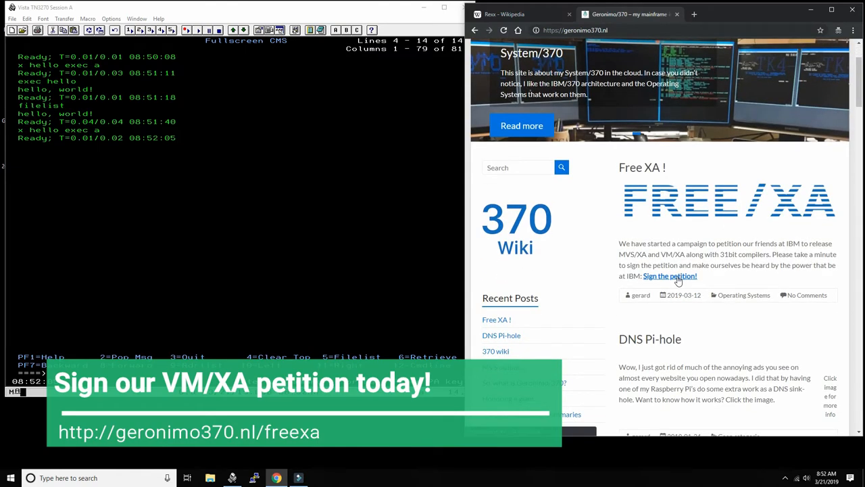
pyautogui.click(670, 276)
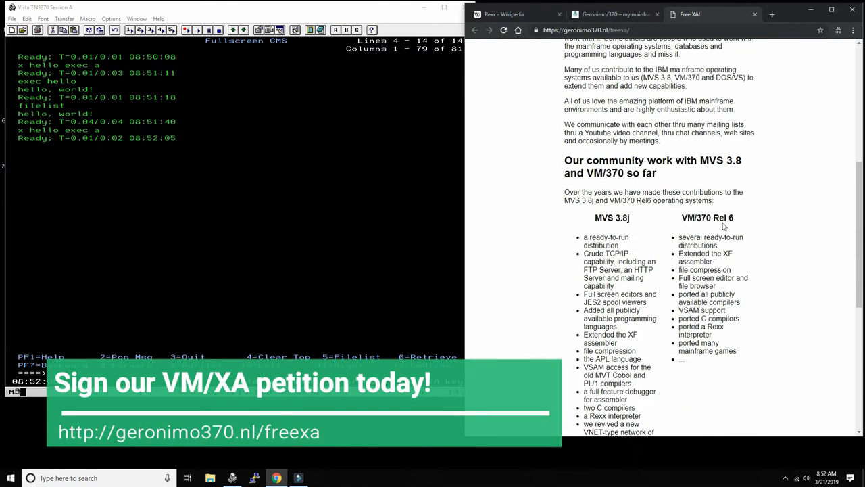
pyautogui.doubleClick(610, 217)
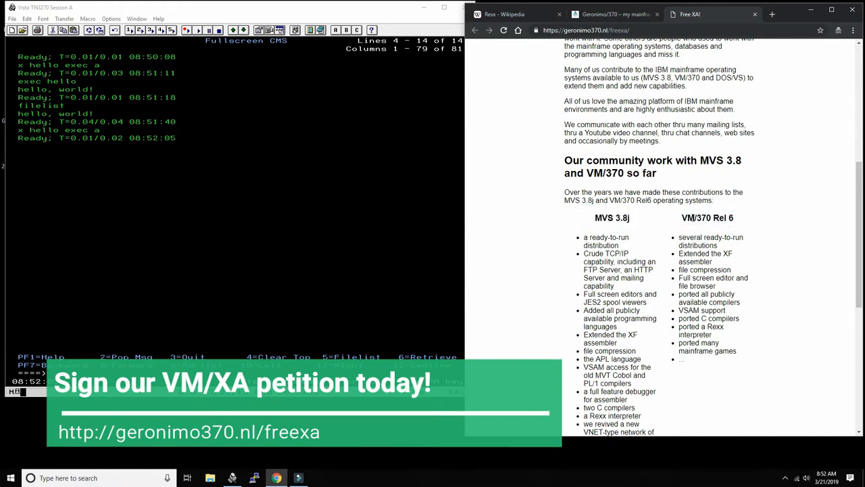
pyautogui.doubleClick(610, 218)
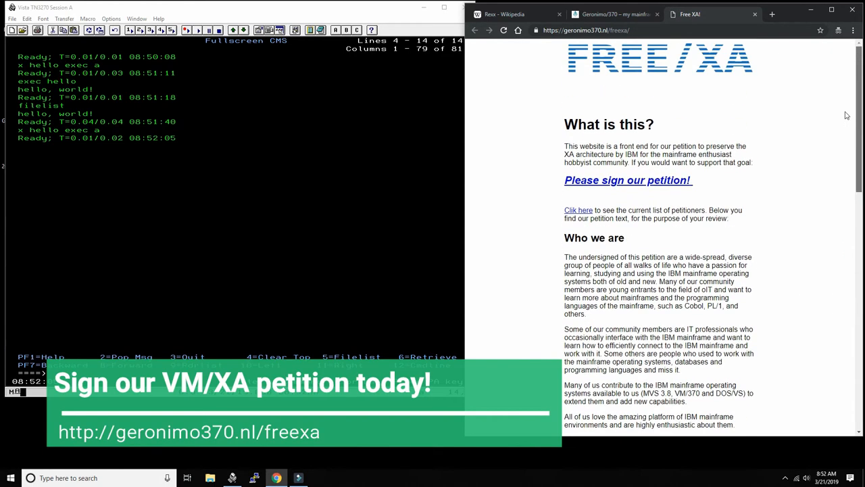
pyautogui.moveTo(758, 124)
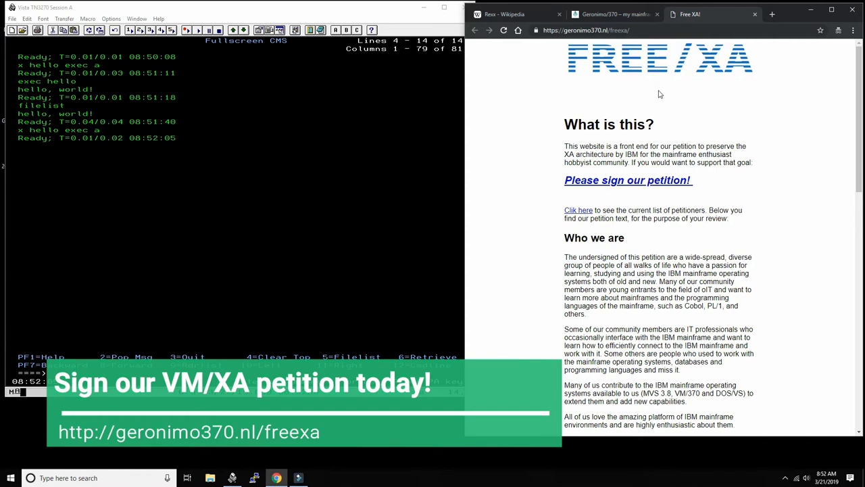
pyautogui.moveTo(794, 210)
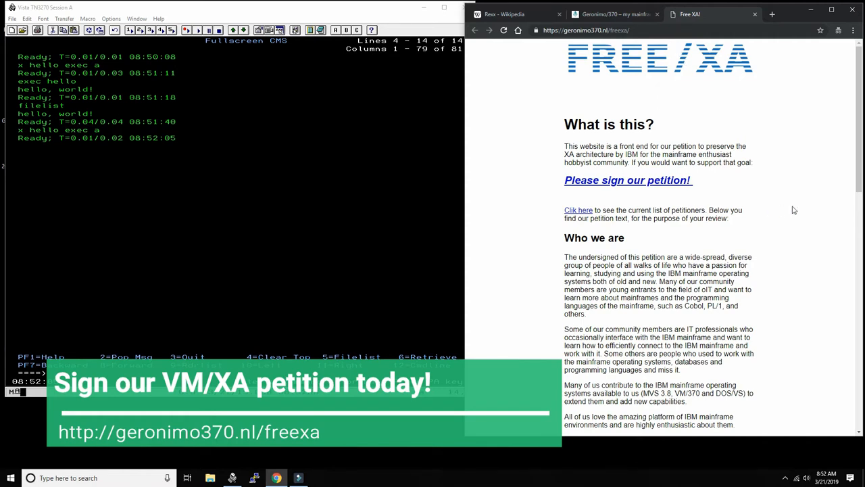
# - Read through the Free XA! page sections and scroll back to its top
pyautogui.scroll(-3)
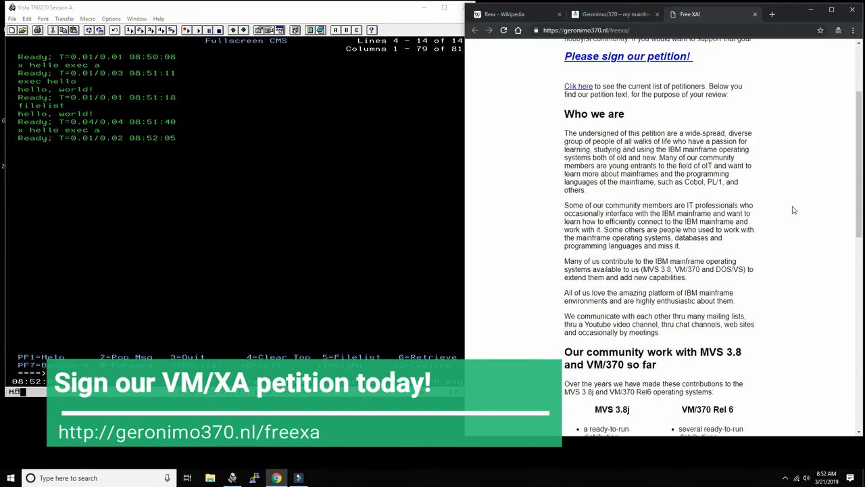
pyautogui.scroll(-3)
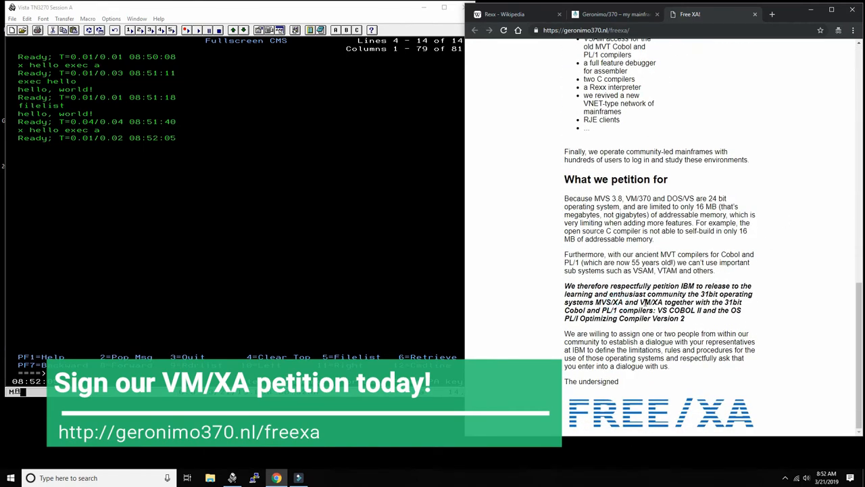
pyautogui.doubleClick(650, 301)
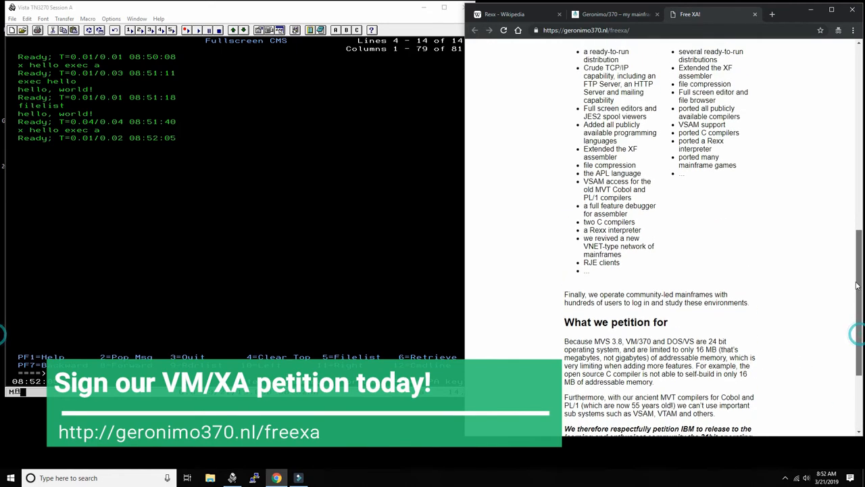
pyautogui.scroll(3)
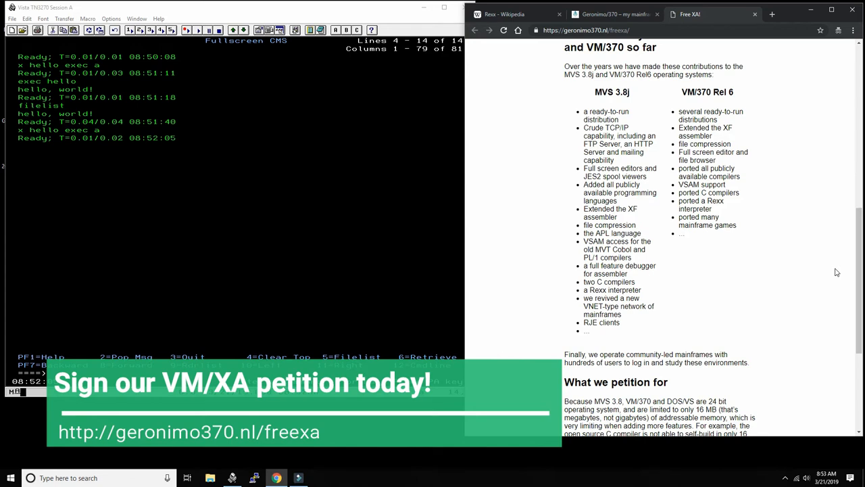
pyautogui.moveTo(852, 264)
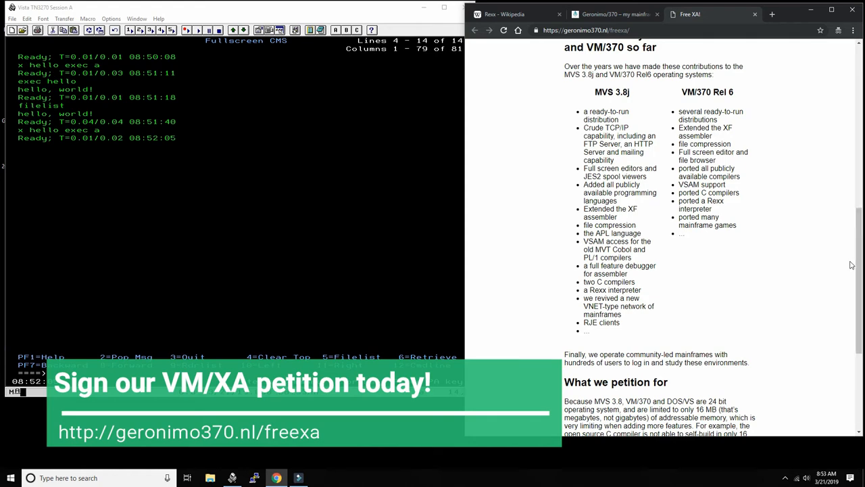
pyautogui.scroll(-3)
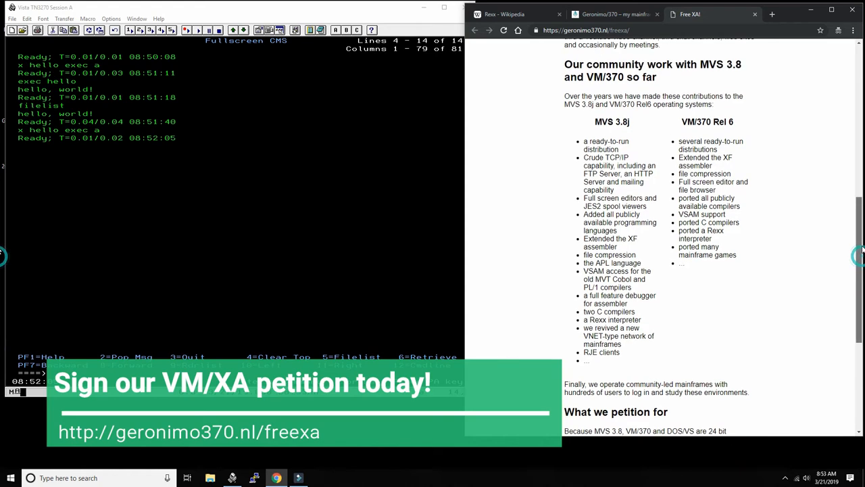
pyautogui.moveTo(782, 295)
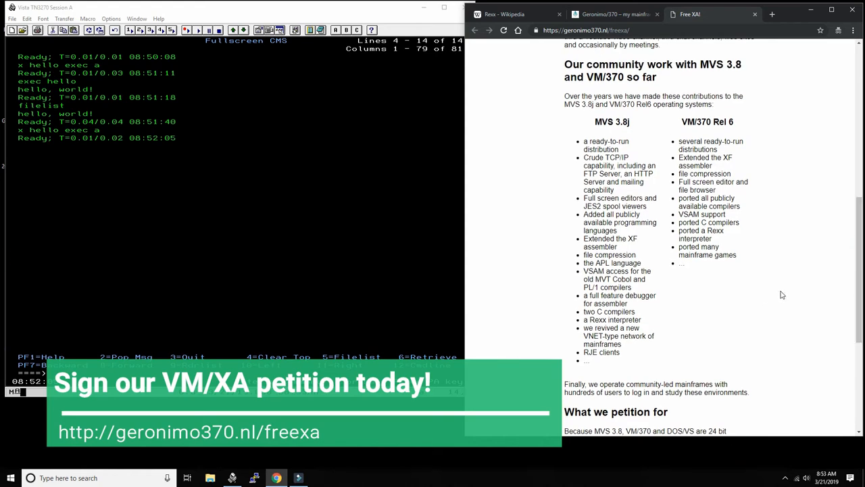
pyautogui.scroll(-3)
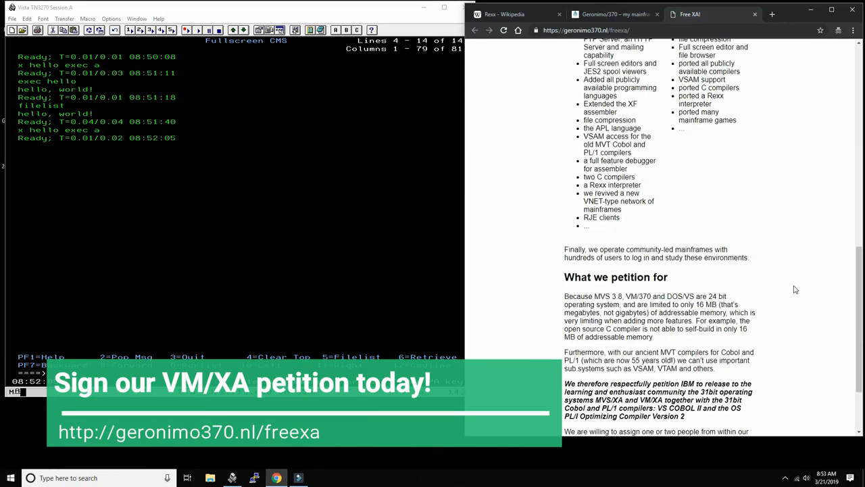
pyautogui.scroll(3)
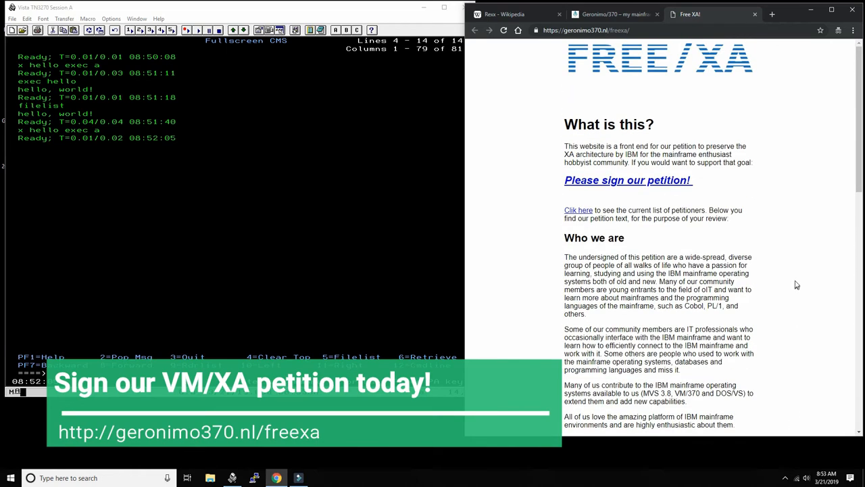